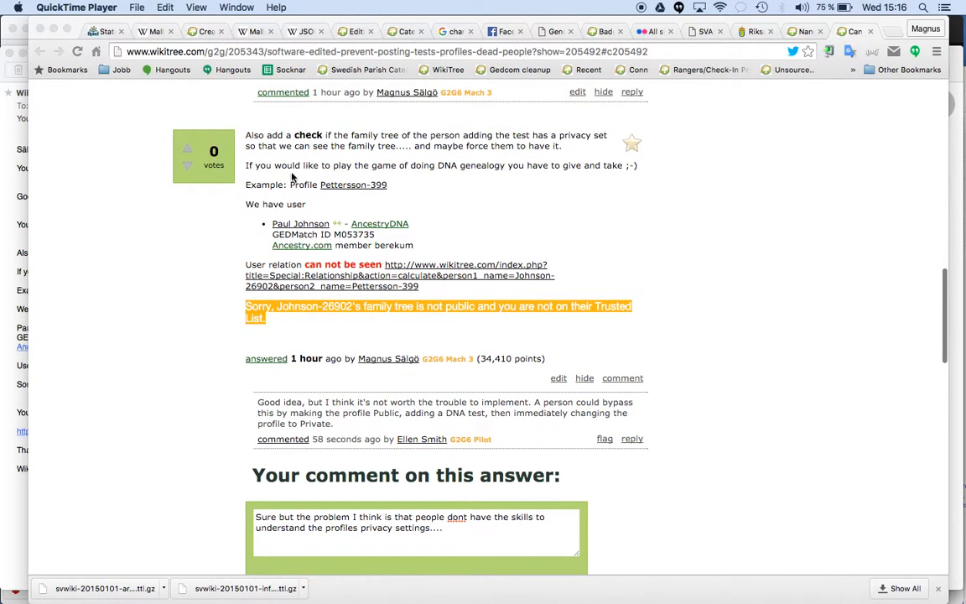
{"action": "mouse_move", "coordinate": [336, 206]}
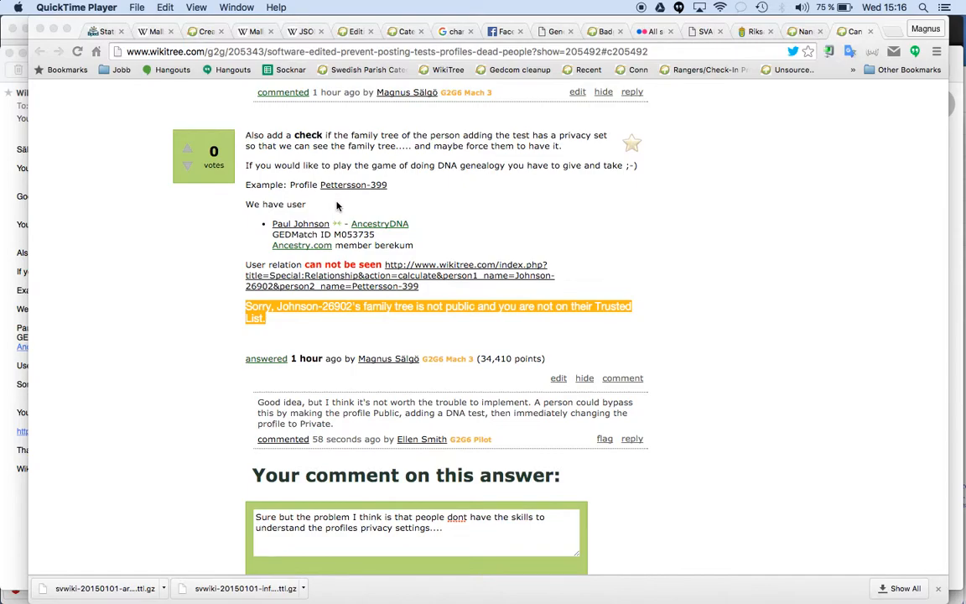
{"action": "mouse_move", "coordinate": [335, 208]}
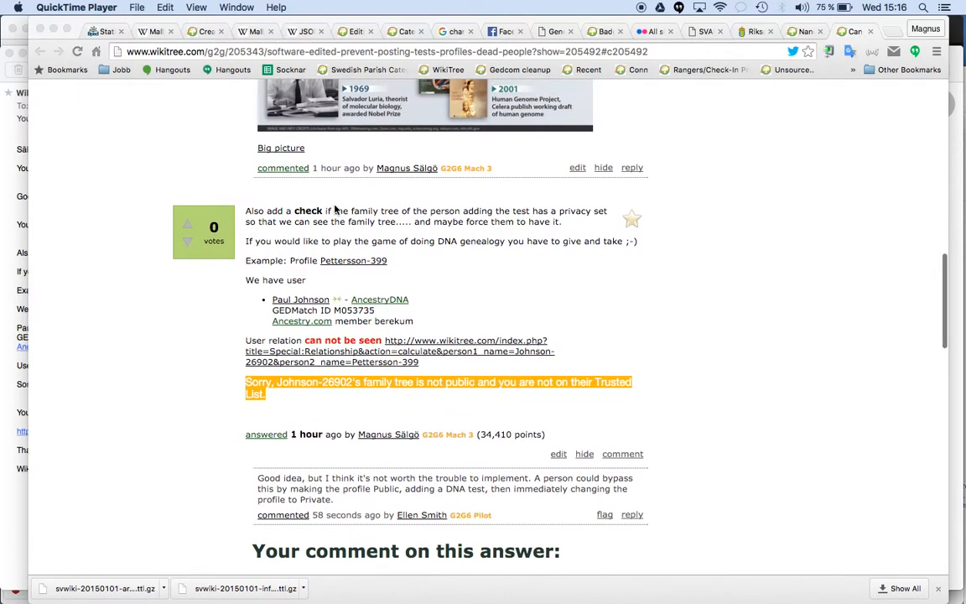
{"action": "mouse_move", "coordinate": [329, 266]}
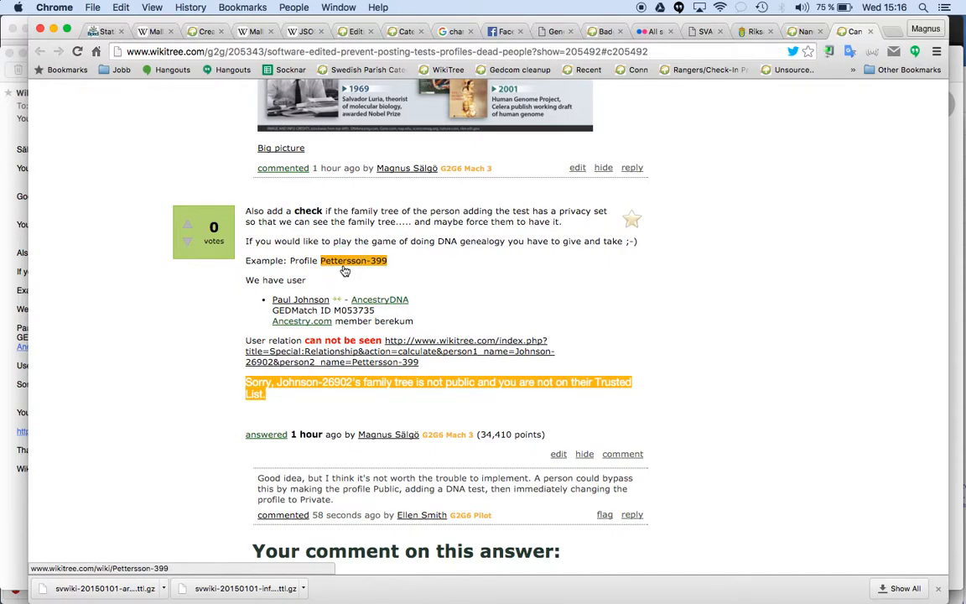
{"action": "right_click", "coordinate": [353, 260]}
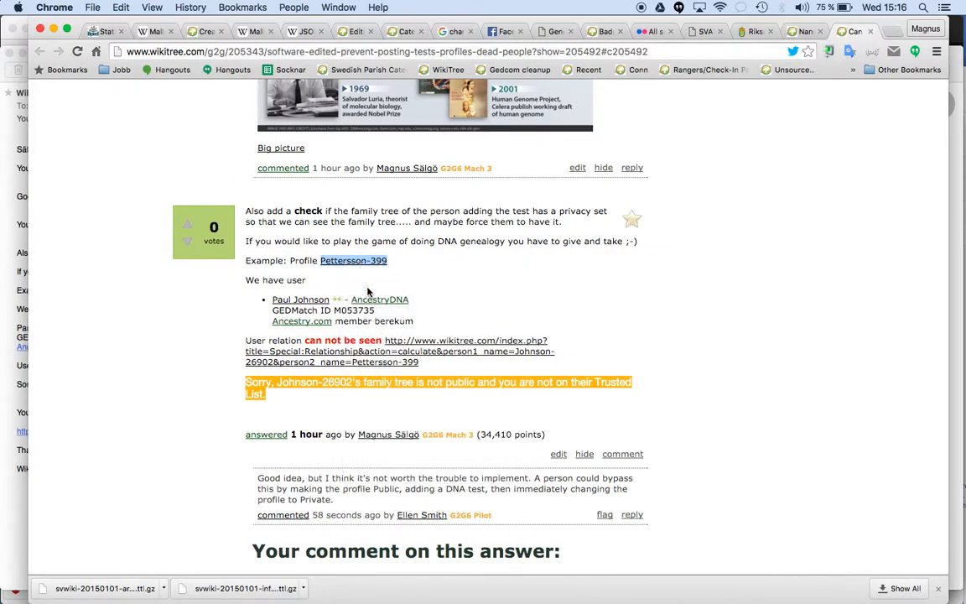
{"action": "left_click", "coordinate": [352, 260]}
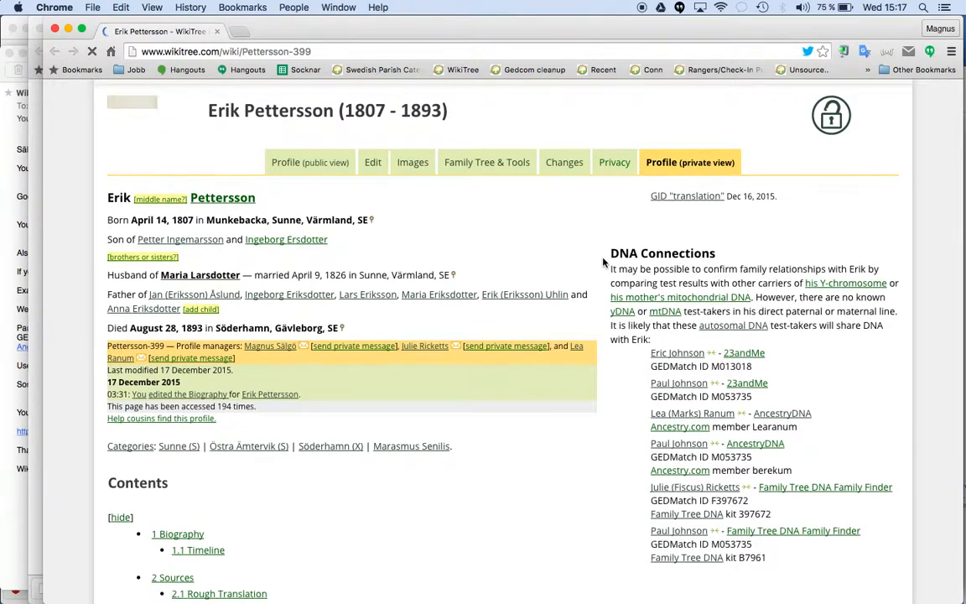
{"action": "scroll", "scroll_direction": "down", "scroll_amount": 3}
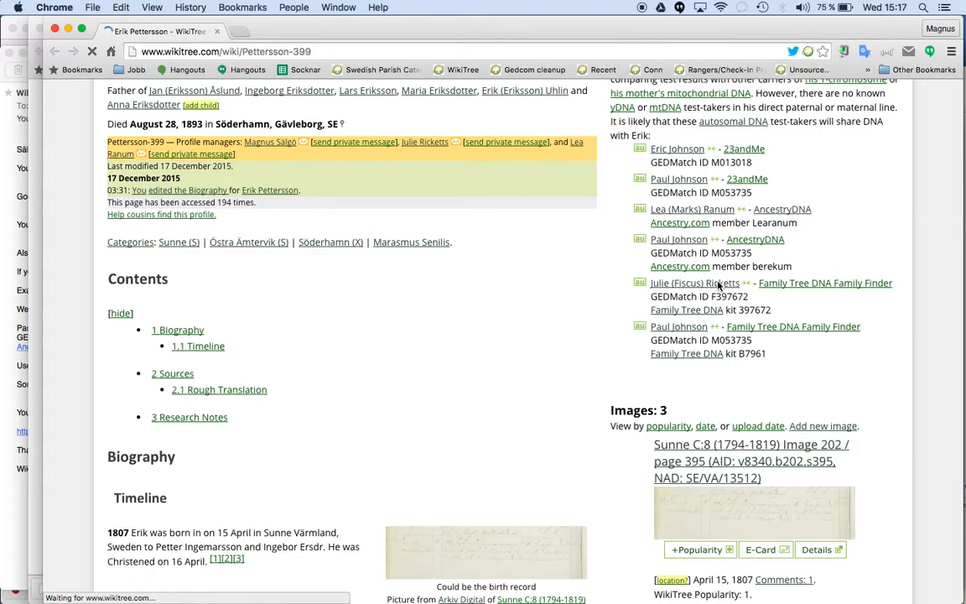
{"action": "left_click", "coordinate": [694, 281]}
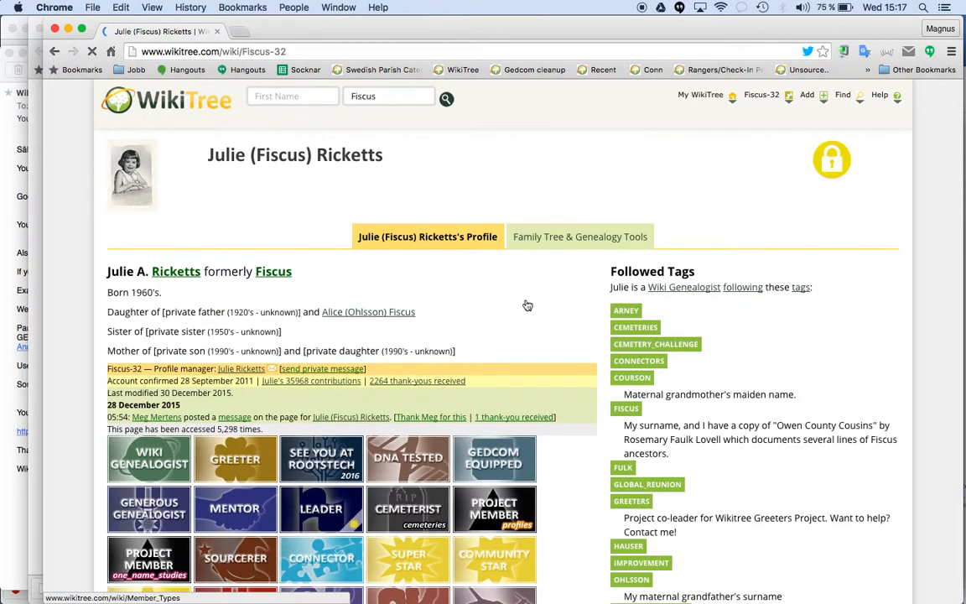
Go to Julie's Family Tree & Genealogy Tools page
{"action": "scroll", "scroll_direction": "down", "scroll_amount": 3}
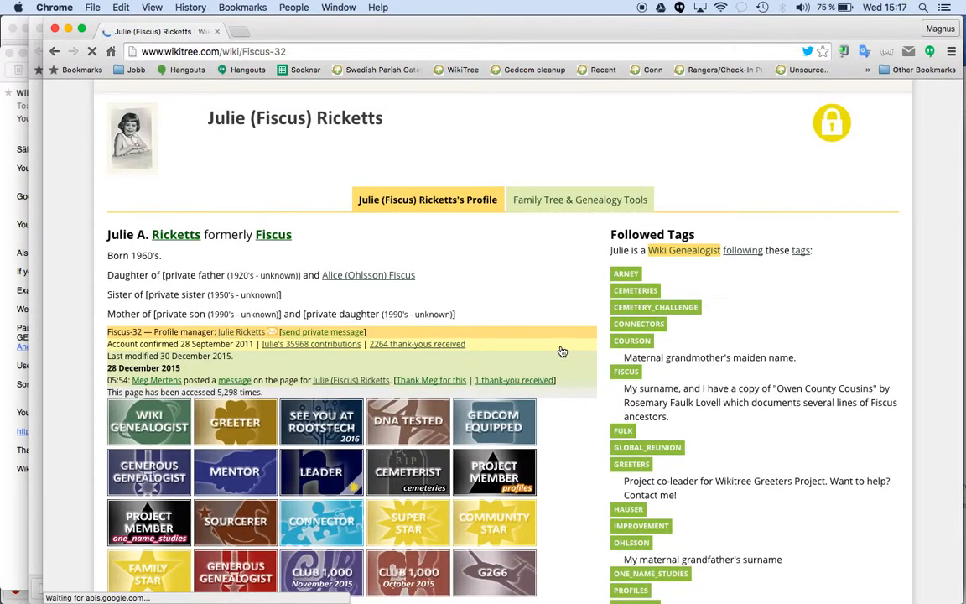
{"action": "scroll", "scroll_direction": "down", "scroll_amount": 3}
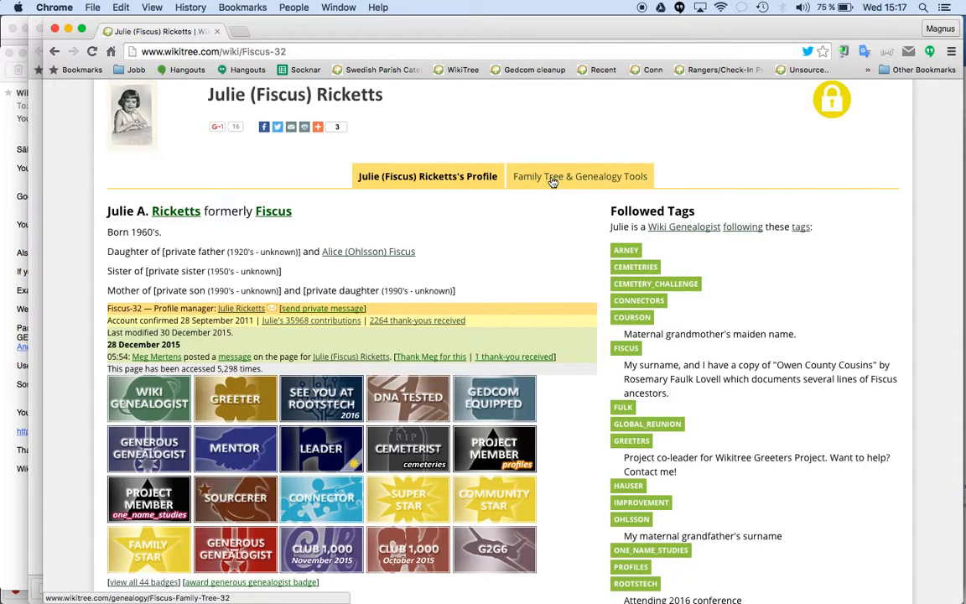
{"action": "left_click", "coordinate": [580, 176]}
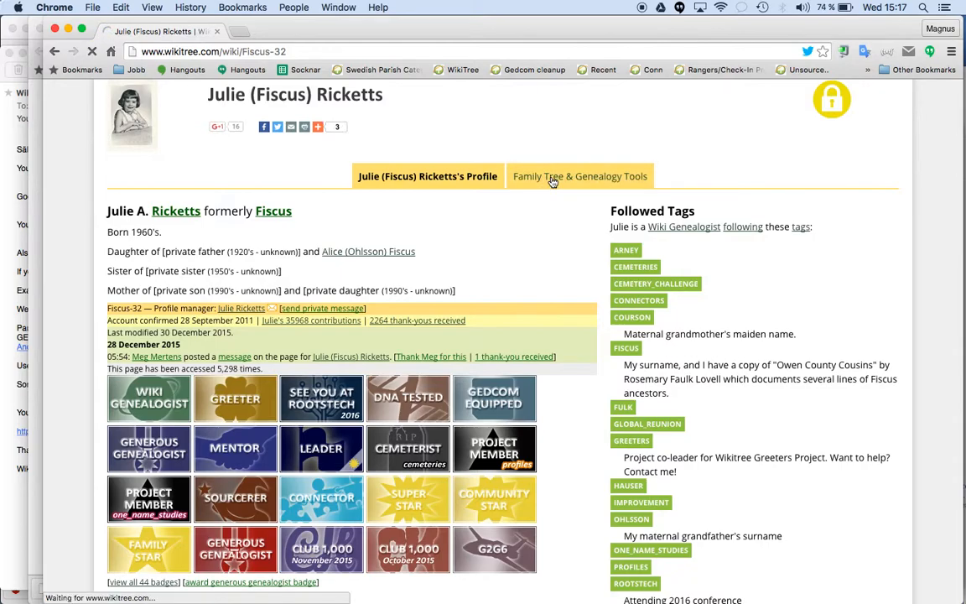
{"action": "left_click", "coordinate": [580, 176]}
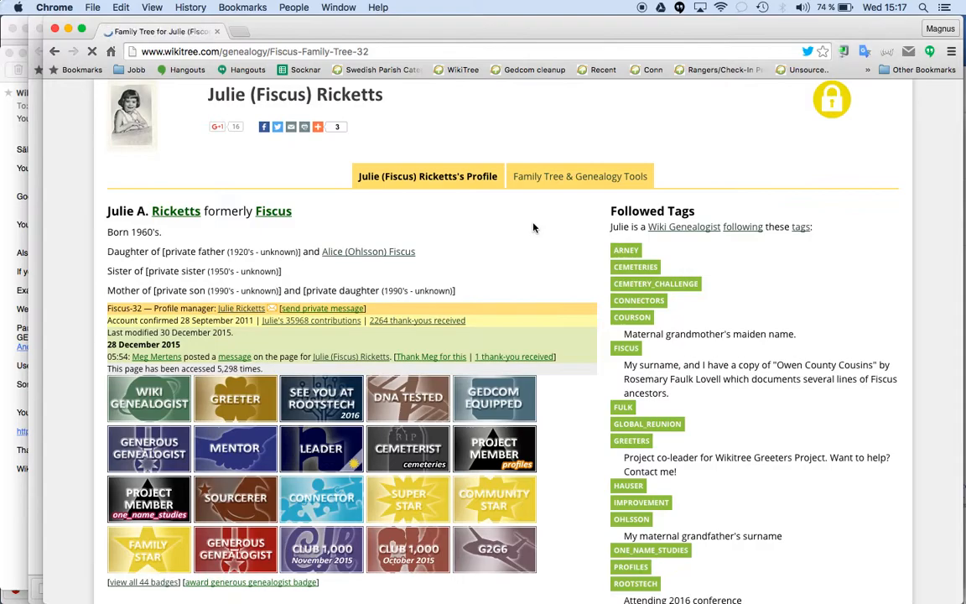
{"action": "left_click", "coordinate": [580, 176]}
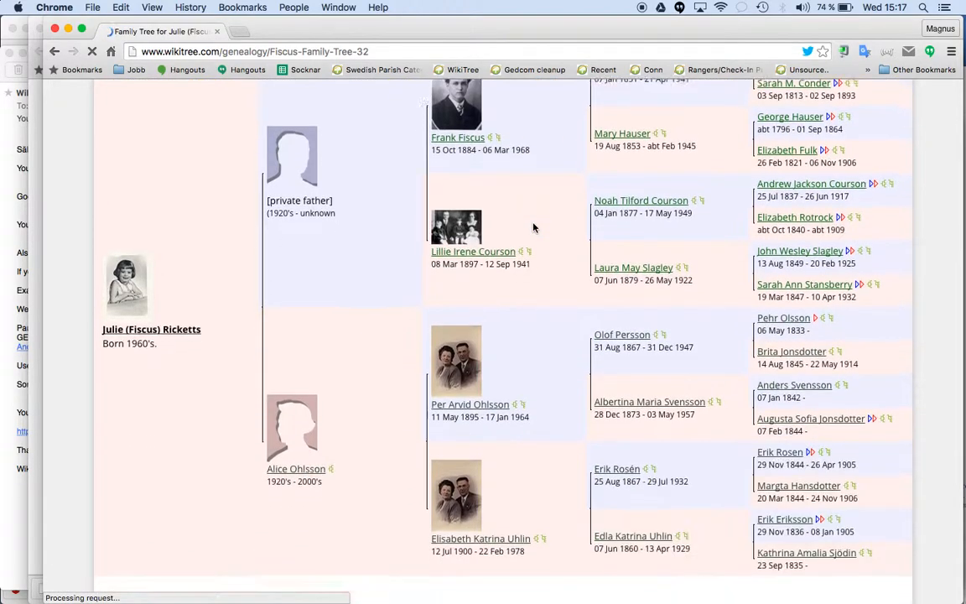
Choose the Compact Family Tree view under Genealogy Research
{"action": "left_click", "coordinate": [461, 228]}
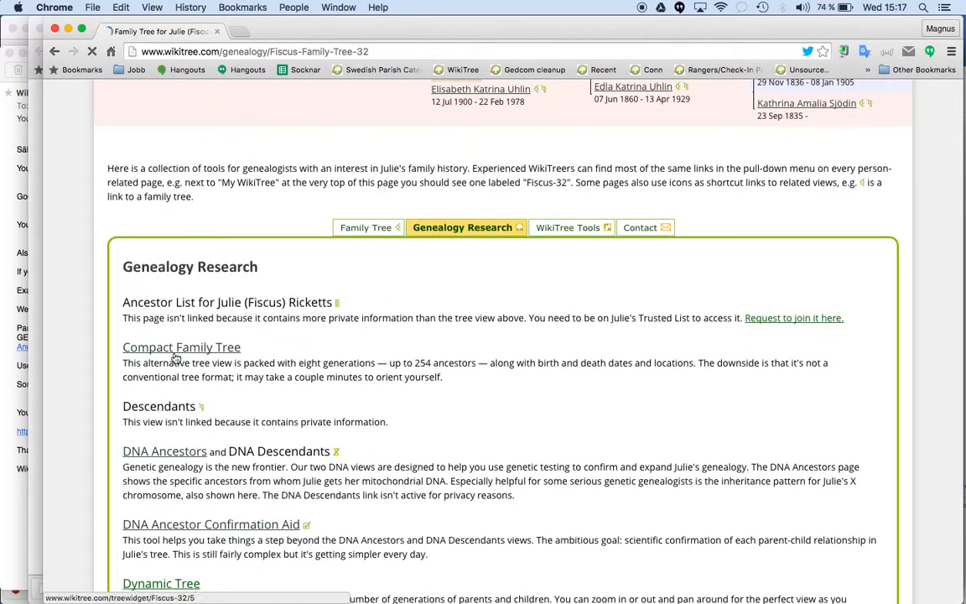
{"action": "left_click", "coordinate": [181, 346]}
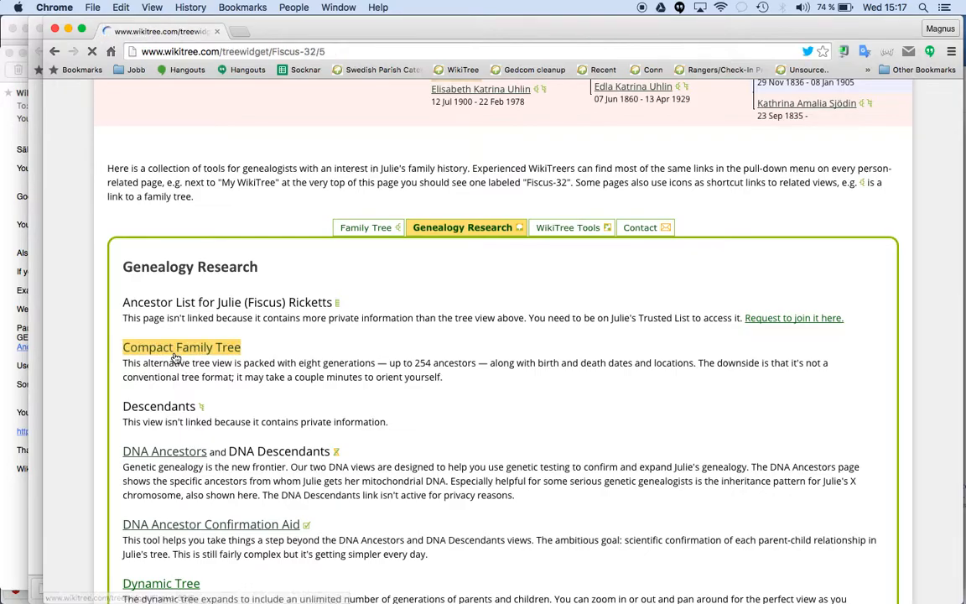
{"action": "left_click", "coordinate": [181, 345]}
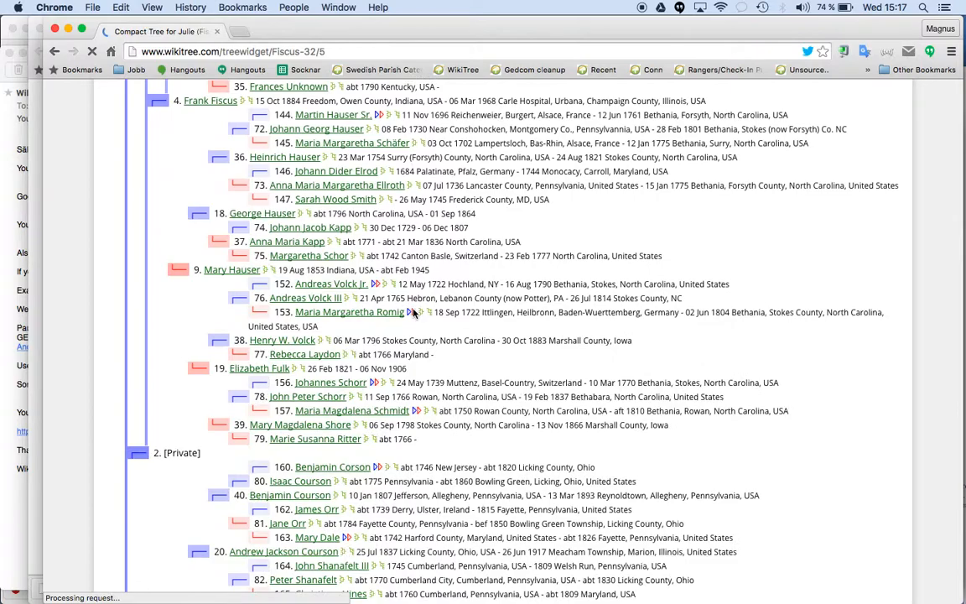
{"action": "scroll", "scroll_direction": "down", "scroll_amount": 3}
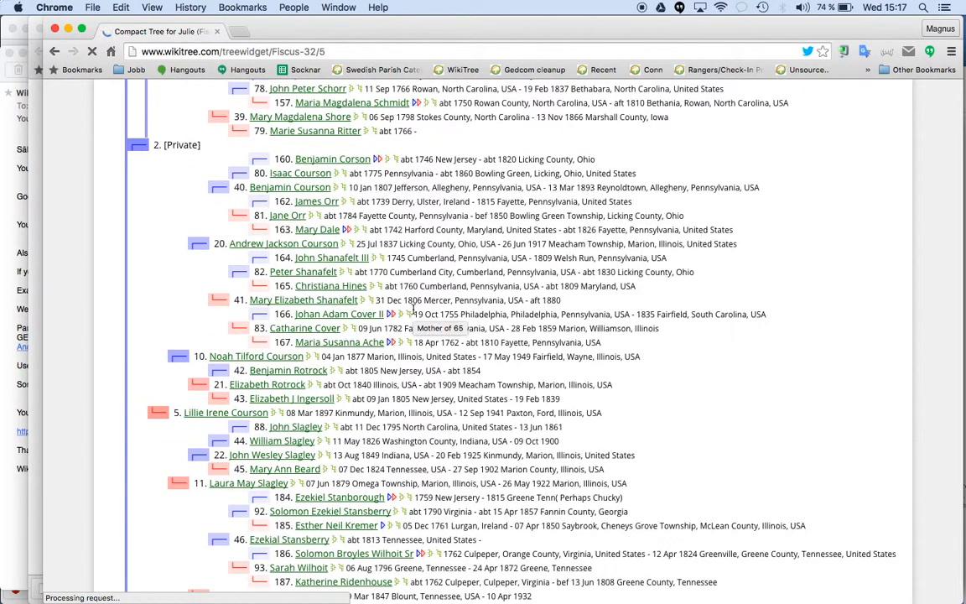
{"action": "type", "text": "eden"}
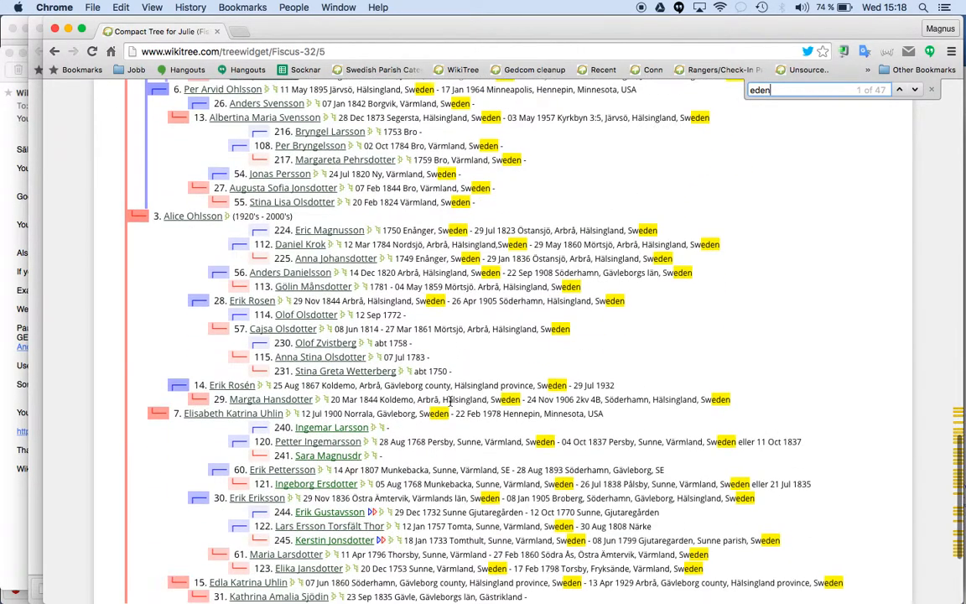
{"action": "scroll", "scroll_direction": "down", "scroll_amount": 3}
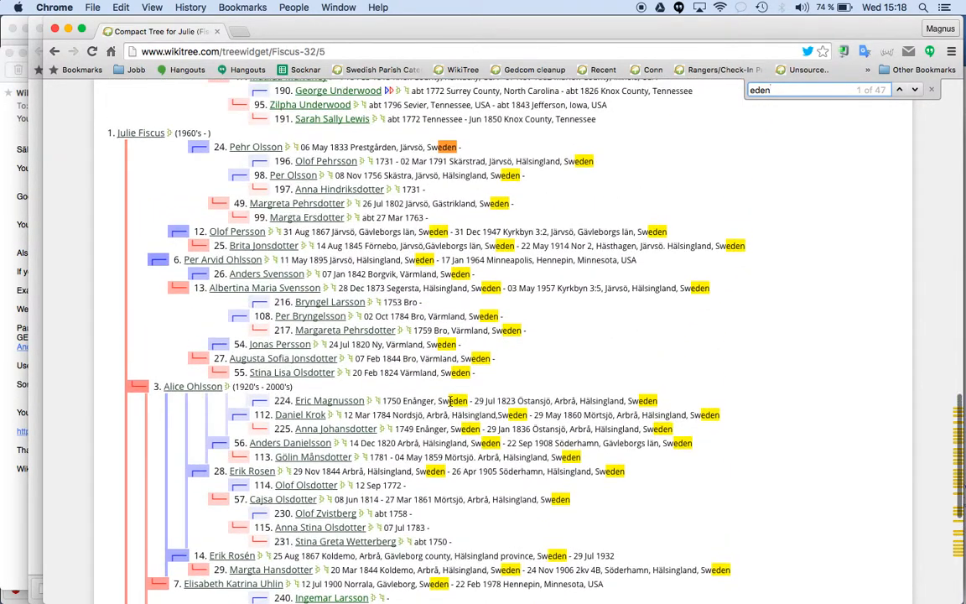
{"action": "scroll", "scroll_direction": "down", "scroll_amount": 3}
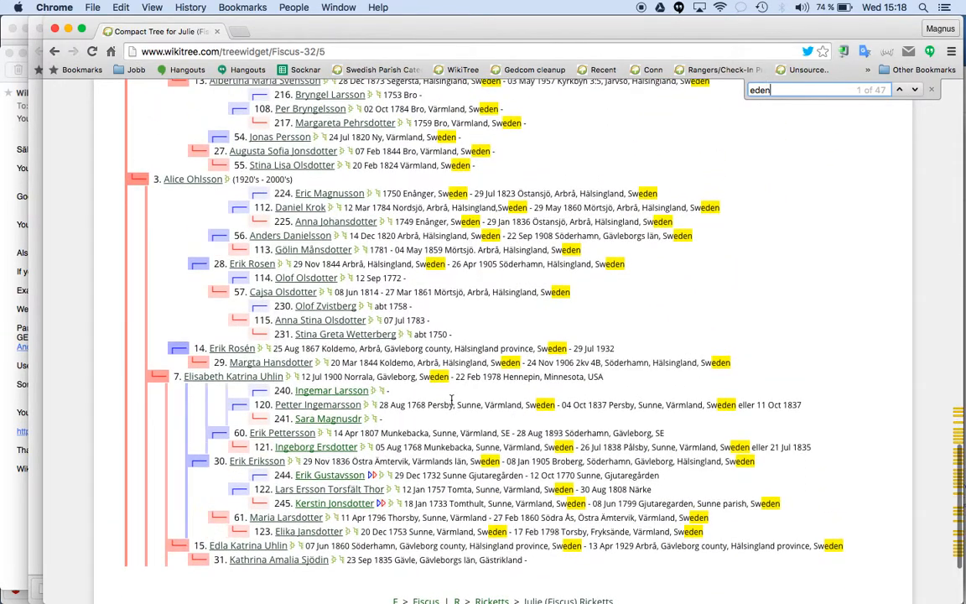
{"action": "mouse_move", "coordinate": [345, 334]}
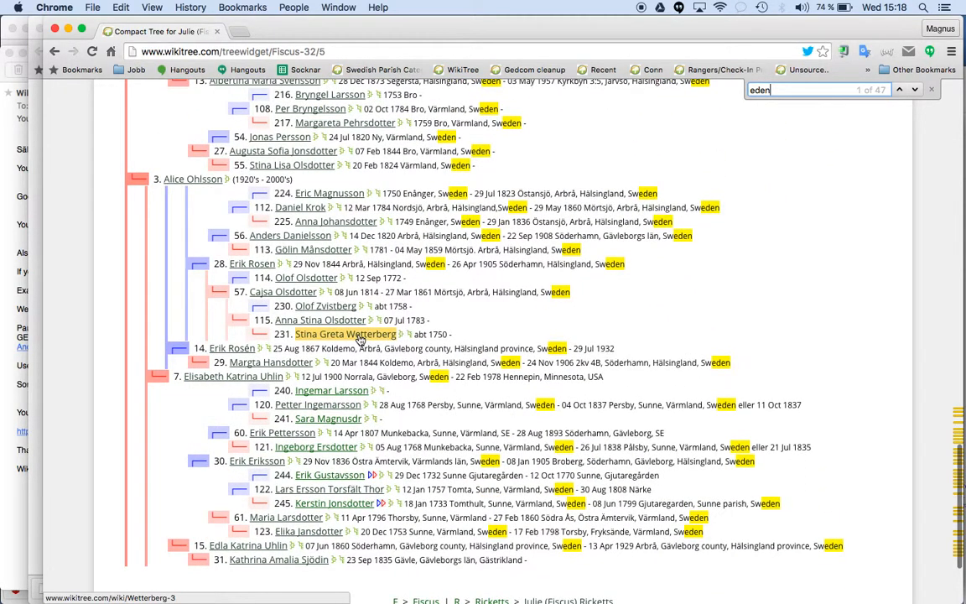
{"action": "mouse_move", "coordinate": [345, 334]}
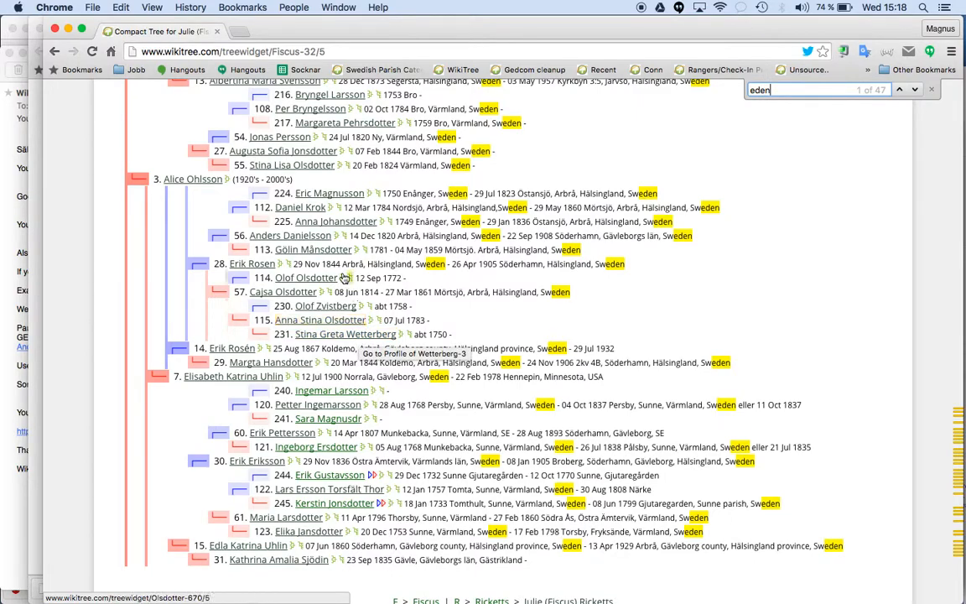
{"action": "scroll", "scroll_direction": "down", "scroll_amount": 3}
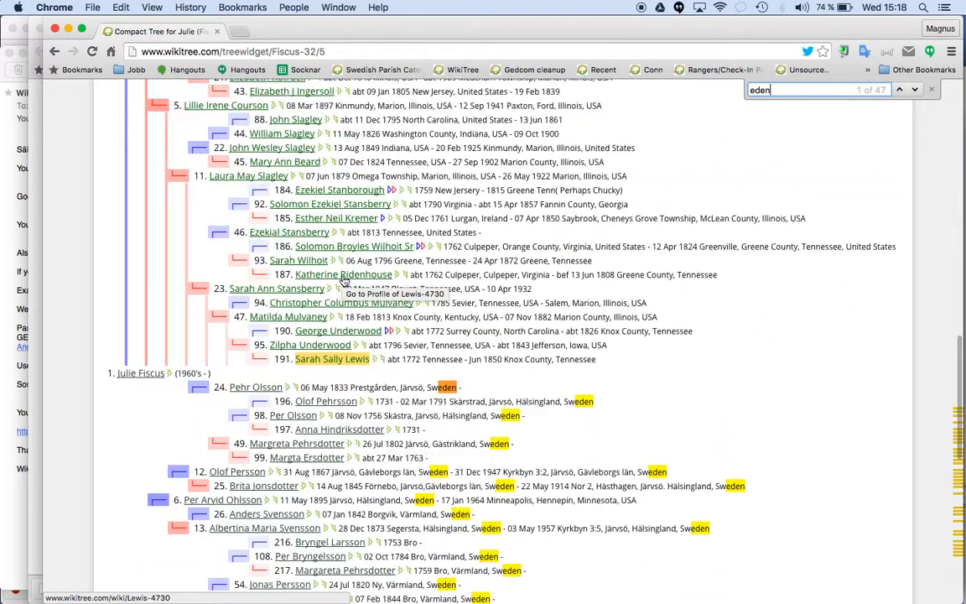
{"action": "scroll", "scroll_direction": "down", "scroll_amount": 3}
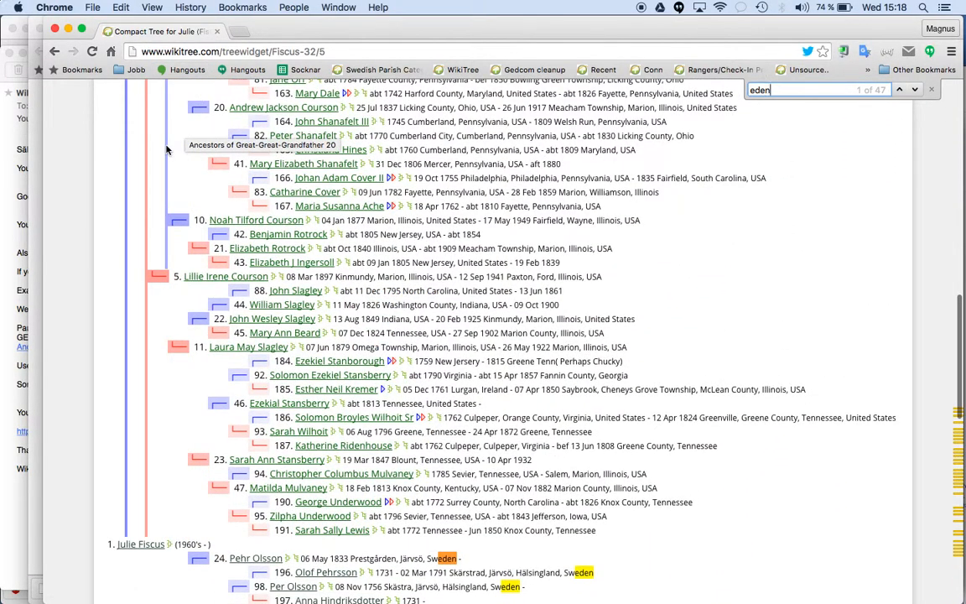
{"action": "scroll", "scroll_direction": "down", "scroll_amount": 3}
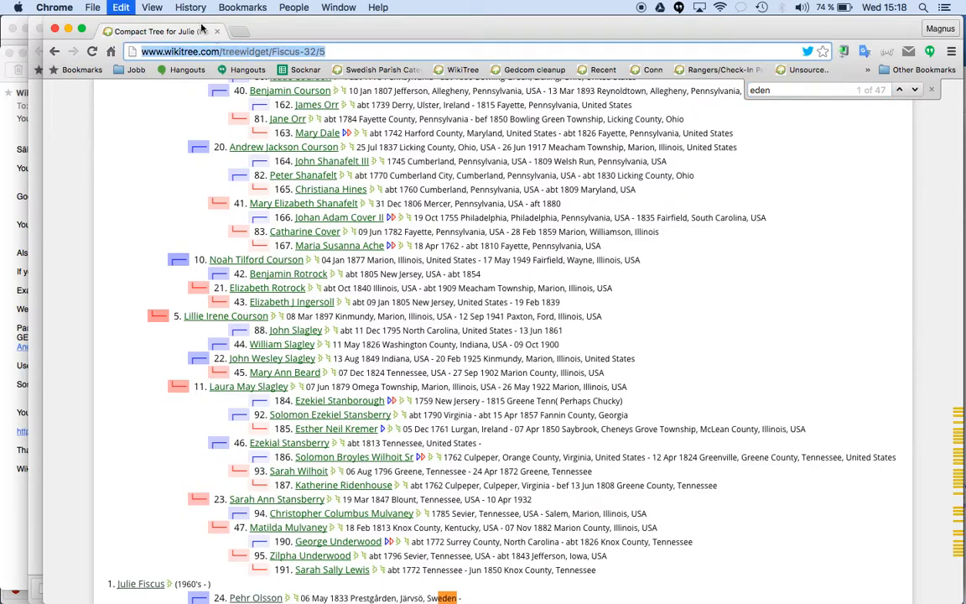
{"action": "left_click", "coordinate": [92, 7]}
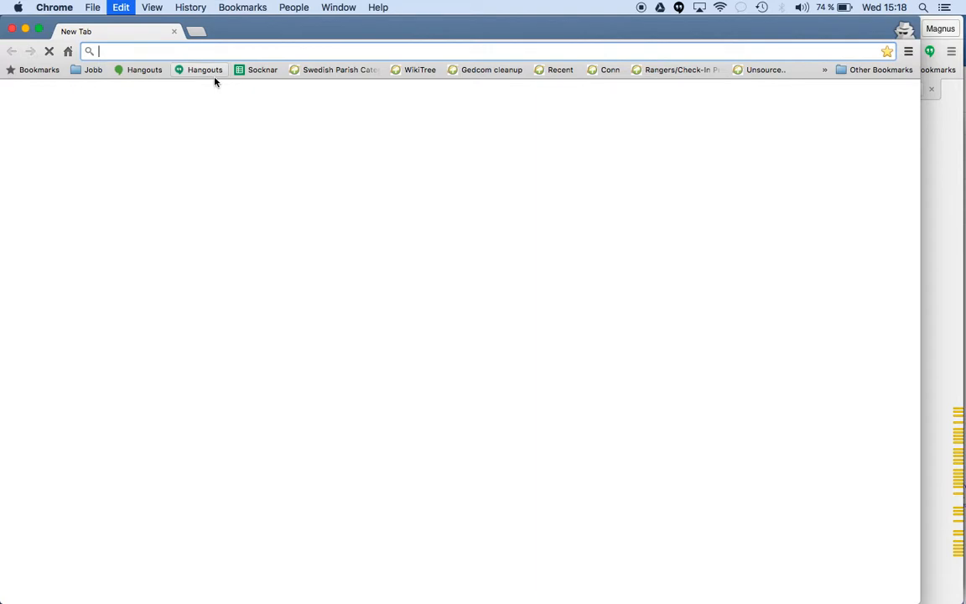
{"action": "type", "text": "http://www.wikitree.com/treewidget/Fiscus-32/5"}
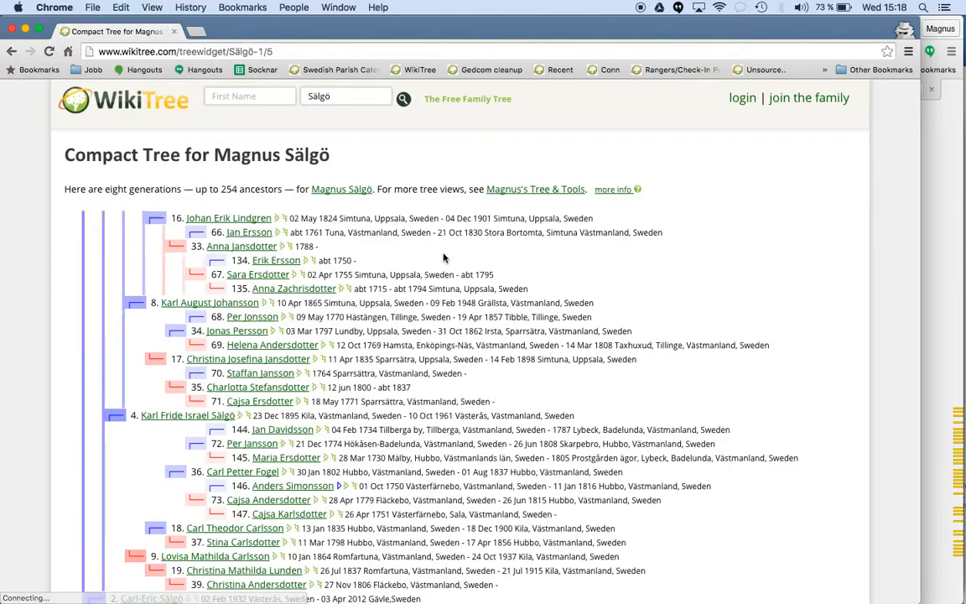
{"action": "scroll", "scroll_direction": "down", "scroll_amount": 3}
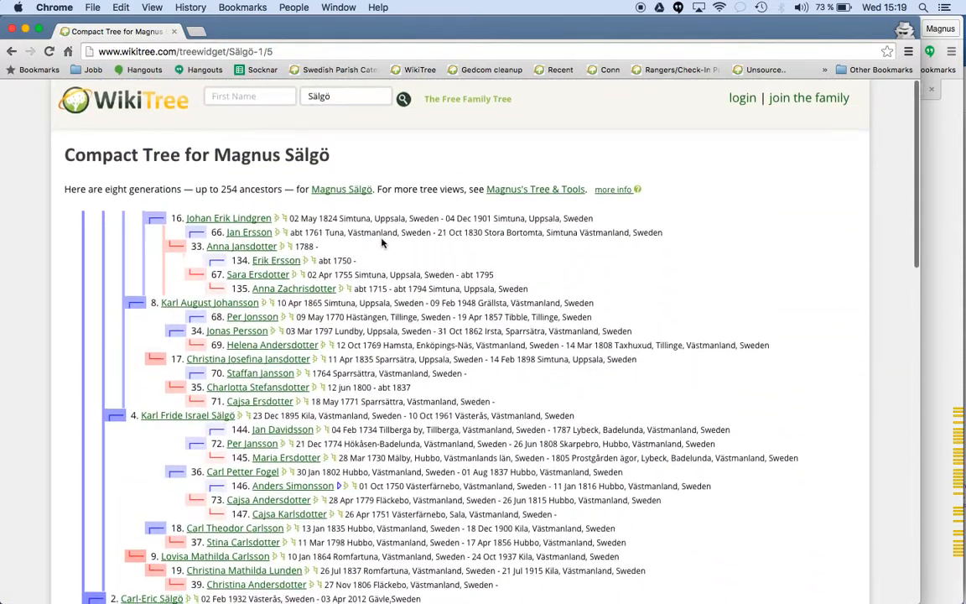
{"action": "left_click", "coordinate": [342, 188]}
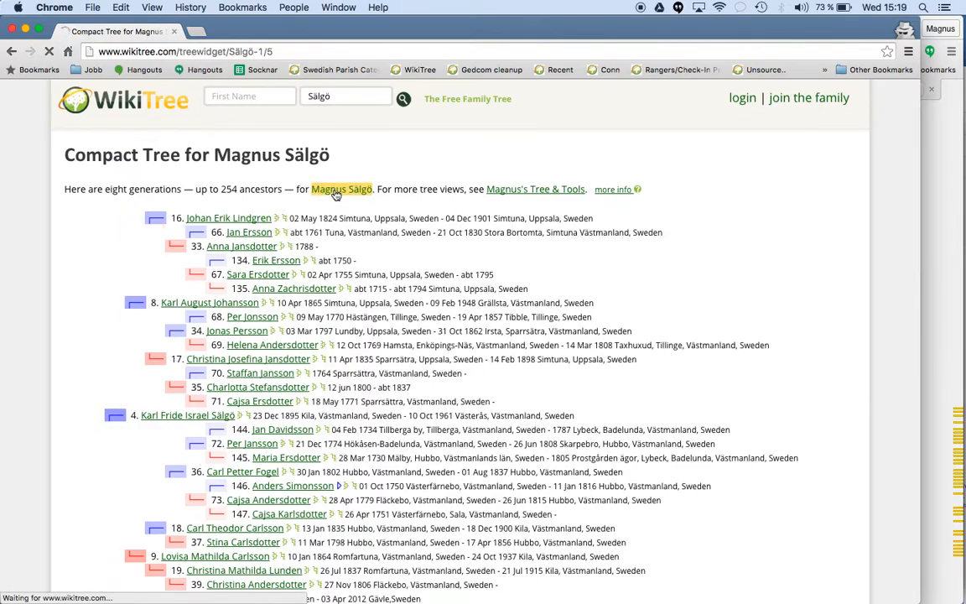
{"action": "left_click", "coordinate": [342, 188]}
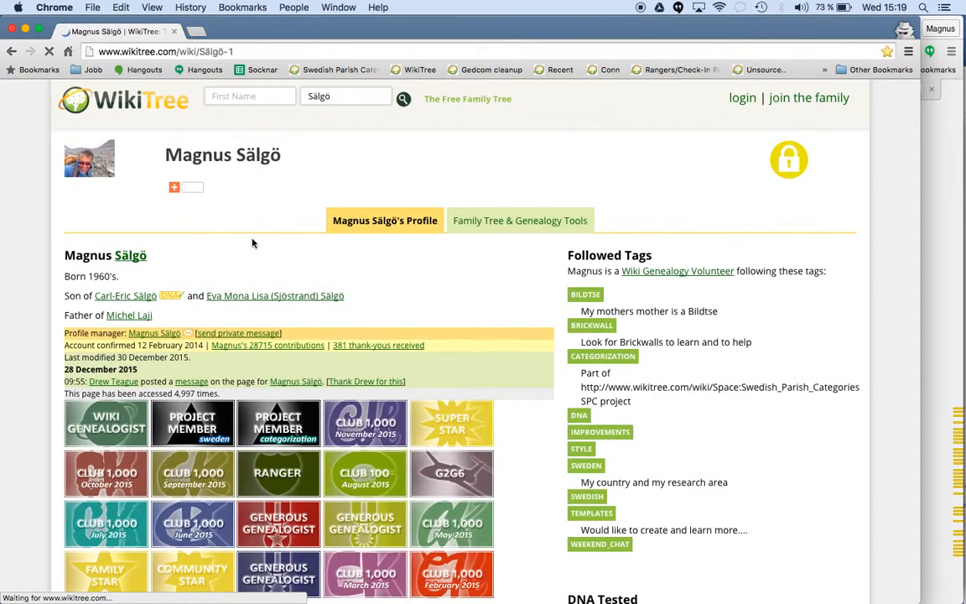
{"action": "scroll", "scroll_direction": "down", "scroll_amount": 3}
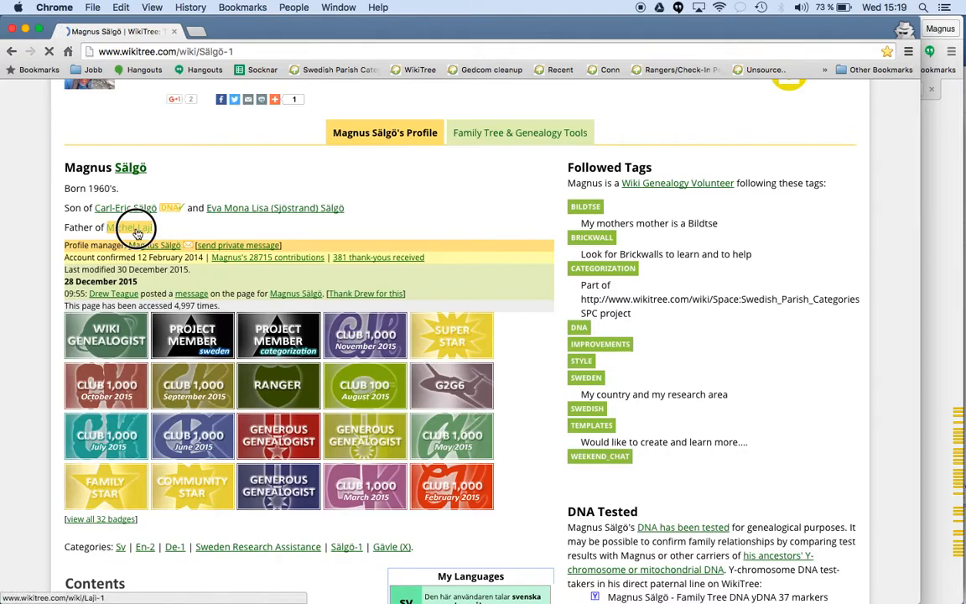
{"action": "left_click", "coordinate": [126, 228]}
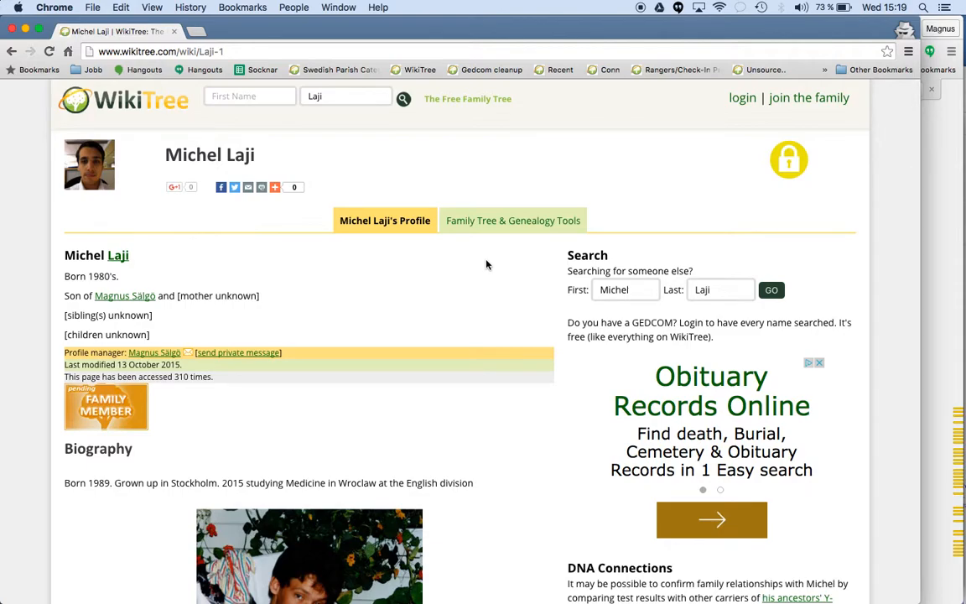
{"action": "left_click", "coordinate": [513, 219]}
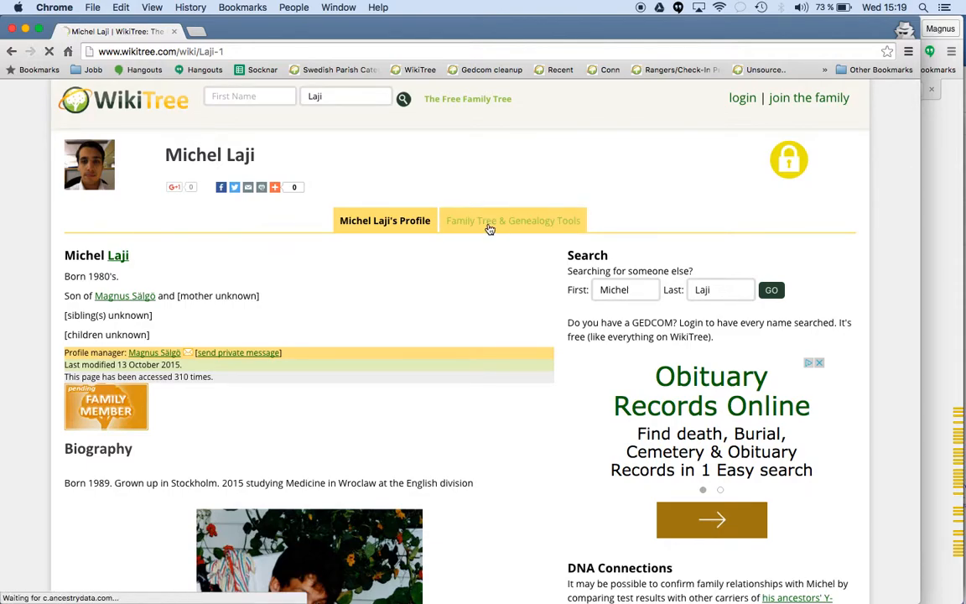
{"action": "left_click", "coordinate": [514, 220]}
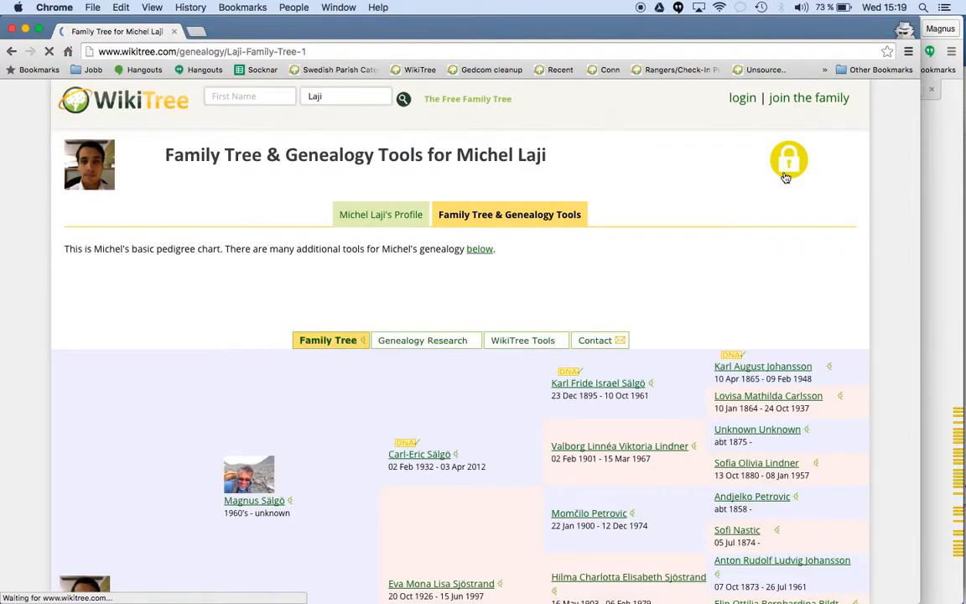
{"action": "scroll", "scroll_direction": "down", "scroll_amount": 3}
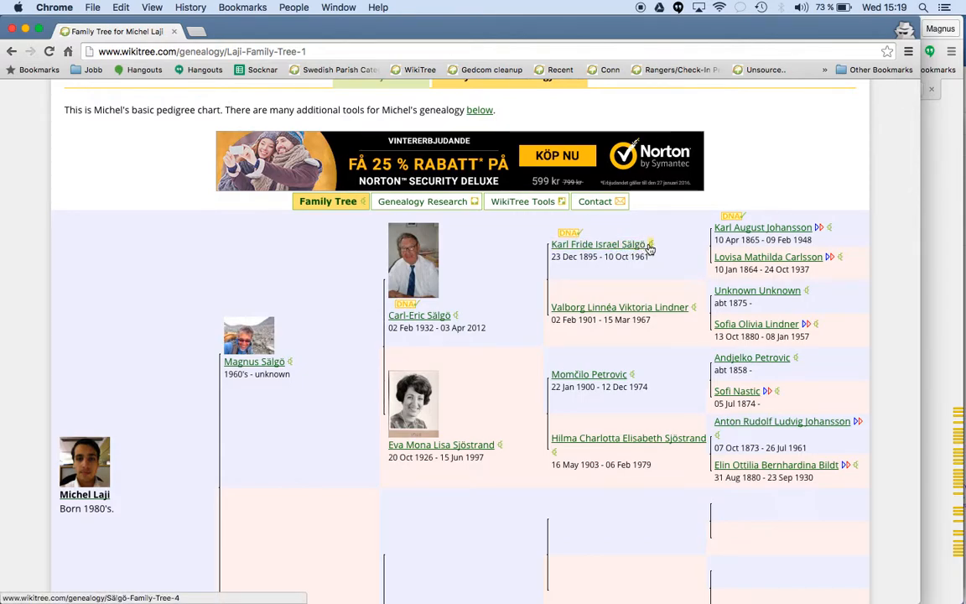
{"action": "mouse_move", "coordinate": [295, 335]}
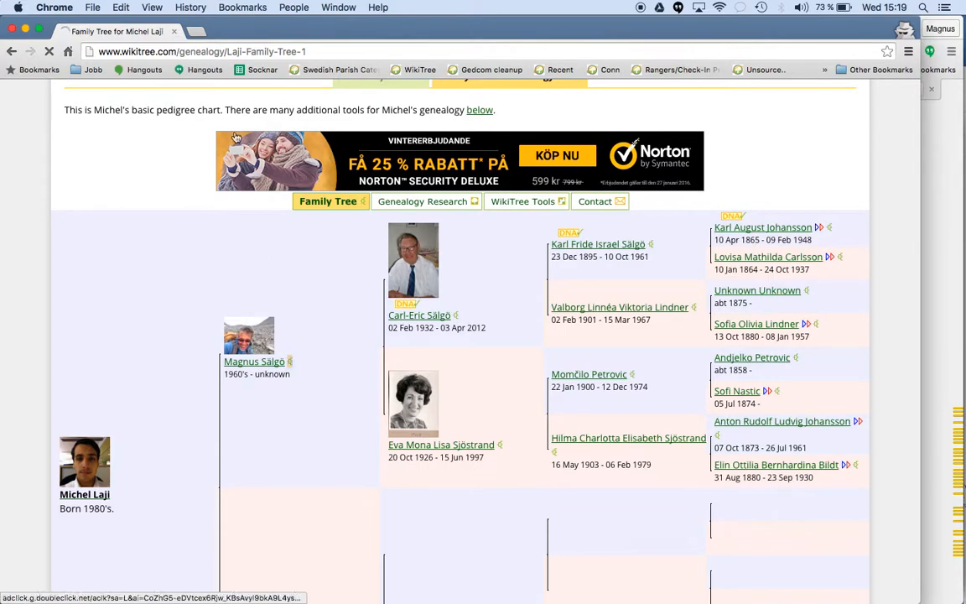
{"action": "left_click", "coordinate": [253, 361]}
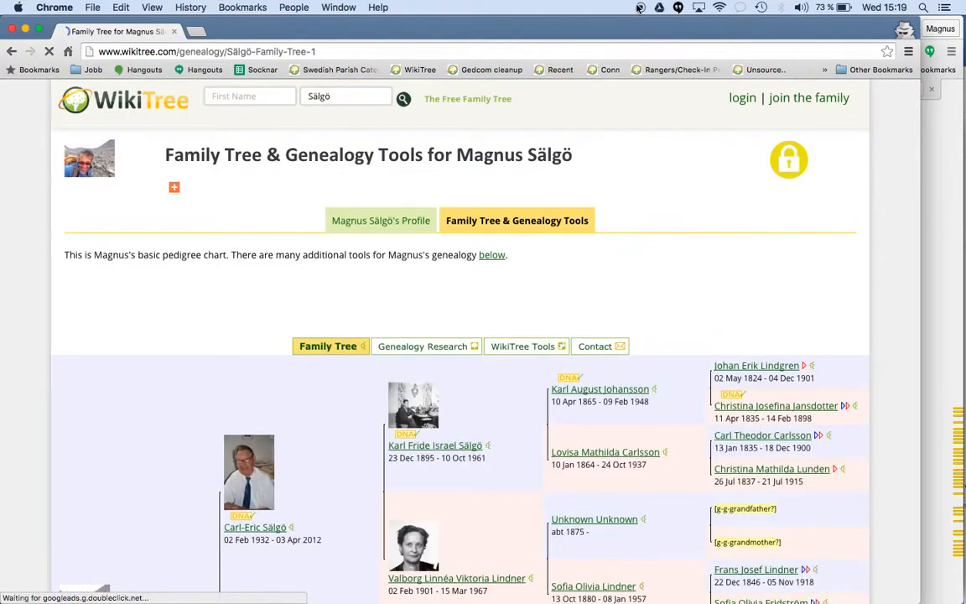